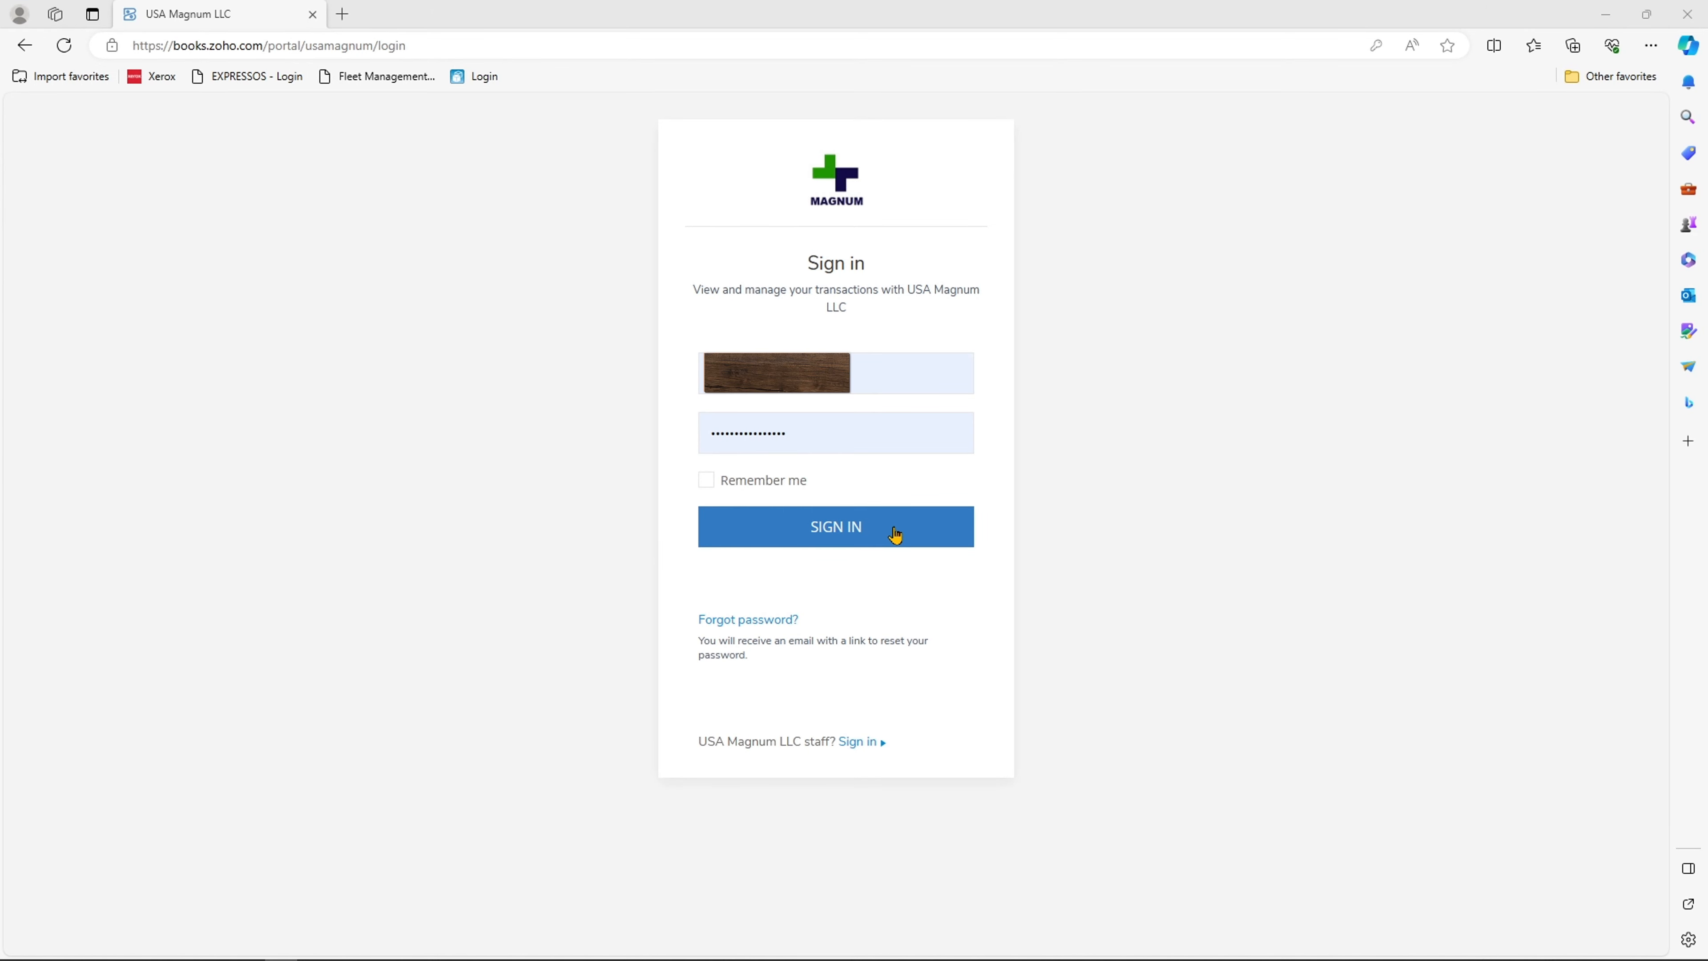
Sign in and show the invoice list with overdue invoice INV-000268 for $1.08
click(836, 526)
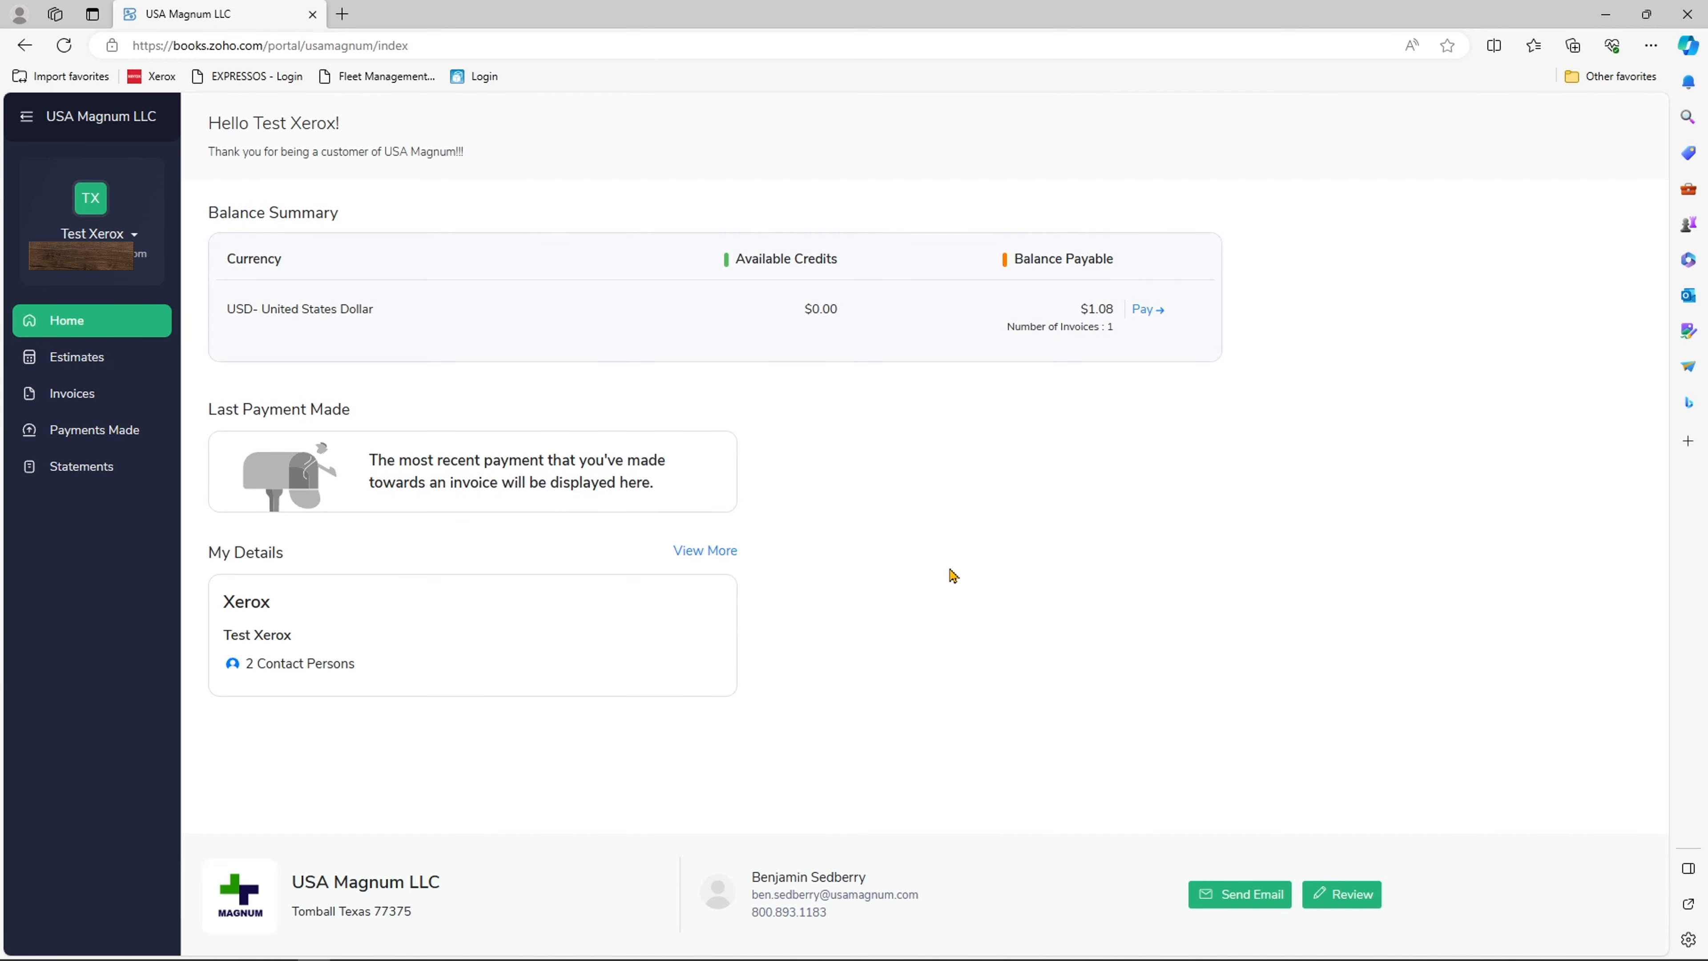
click(72, 394)
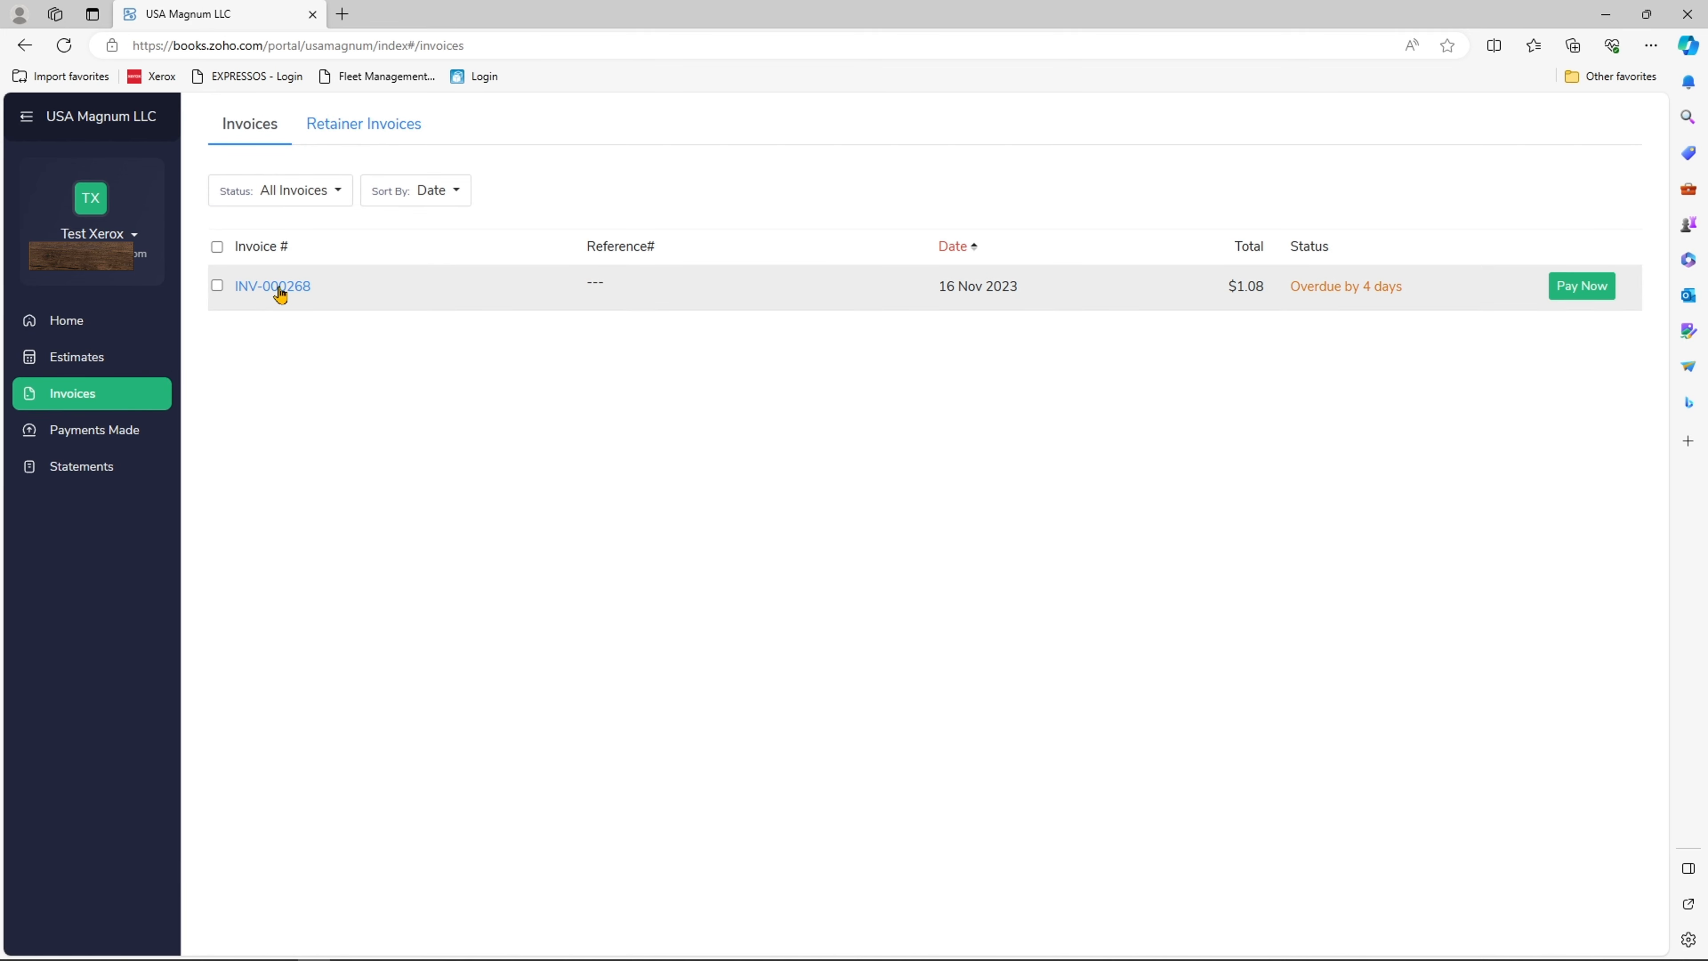